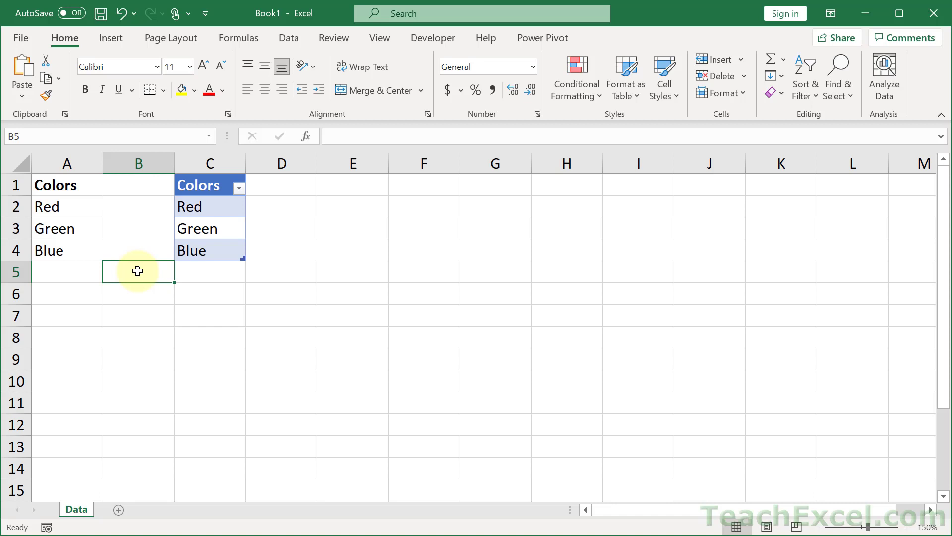
Enter and then delete a test 'Orange' in A5, and check the table name tblColors
{"action": "left_click", "coordinate": [66, 272]}
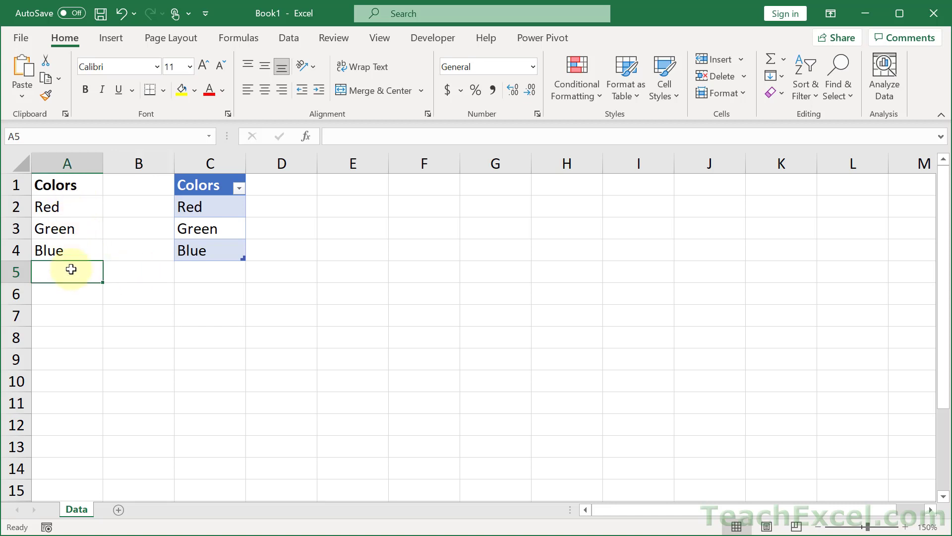
{"action": "type", "text": "Orange"}
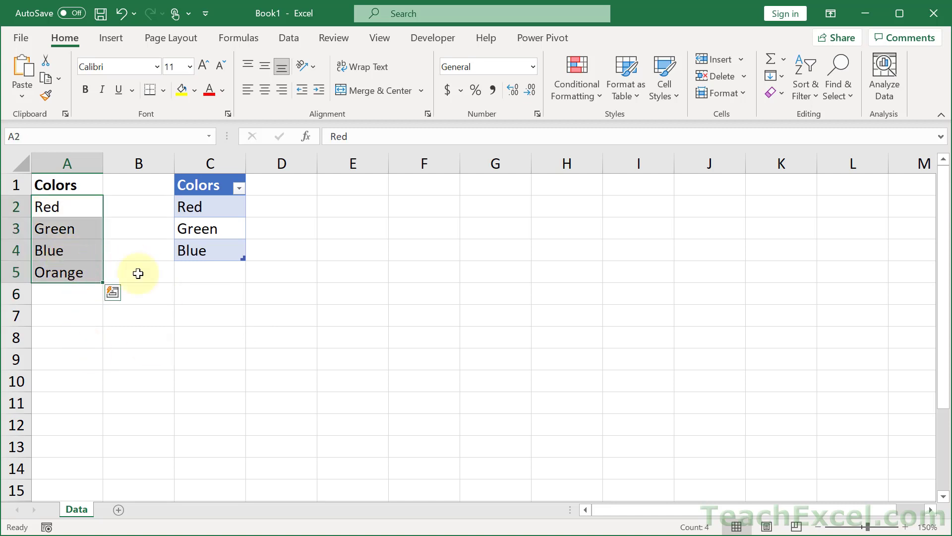
{"action": "left_click", "coordinate": [67, 272]}
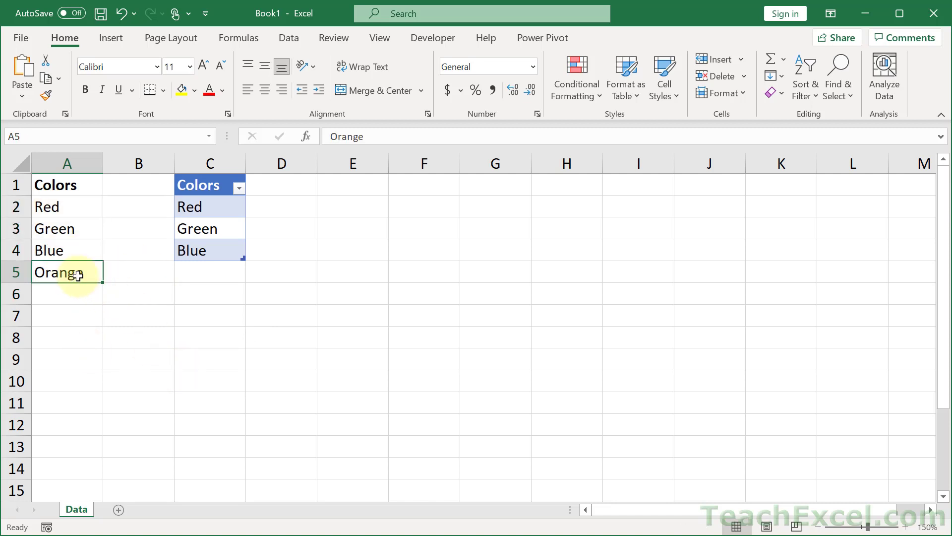
{"action": "key", "text": "Delete"}
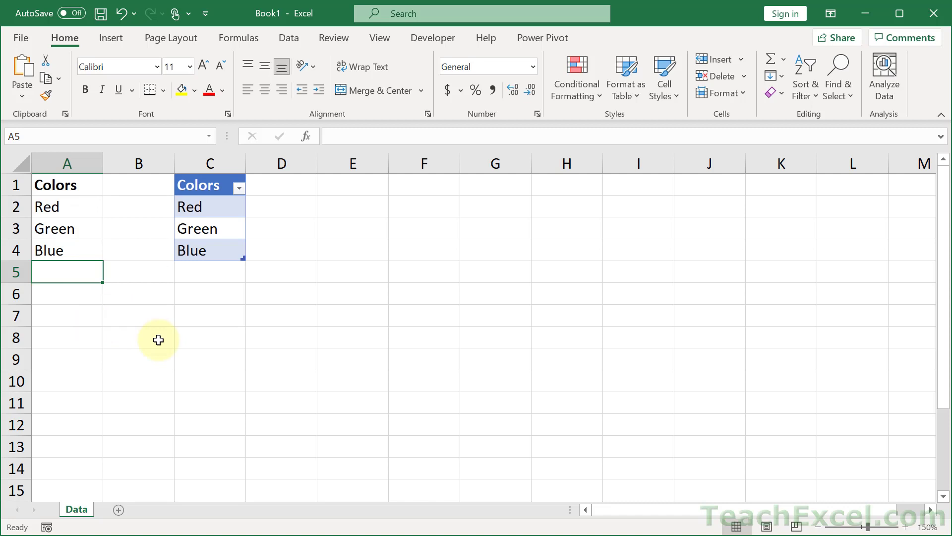
{"action": "mouse_move", "coordinate": [62, 191]}
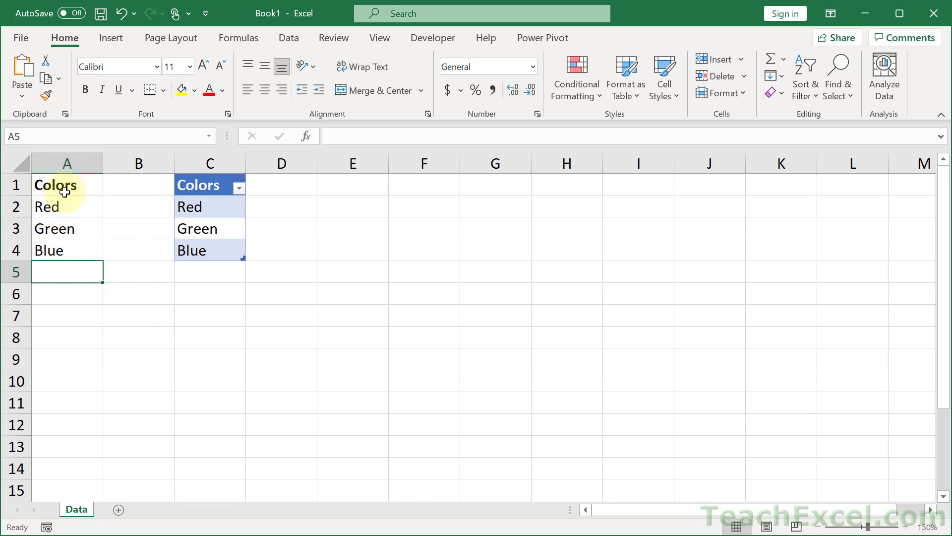
{"action": "mouse_move", "coordinate": [57, 265]}
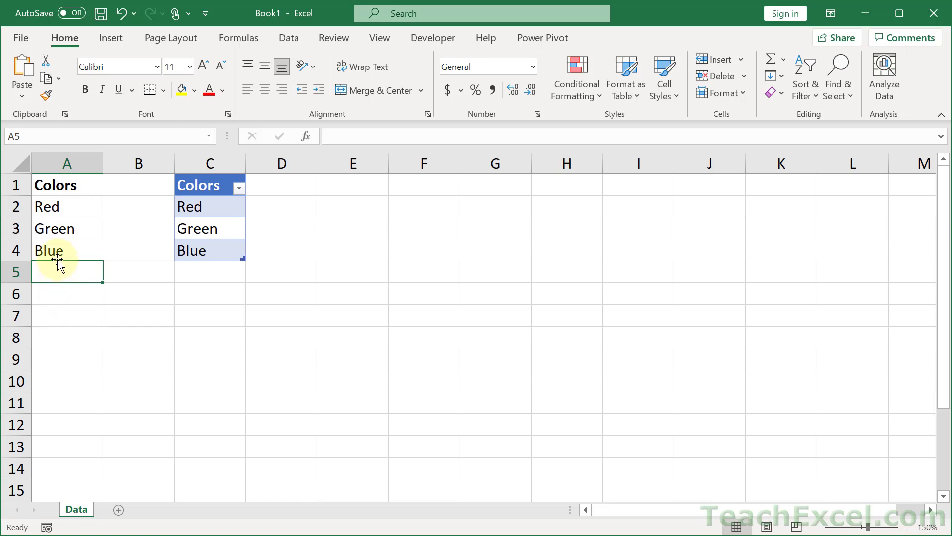
{"action": "mouse_move", "coordinate": [200, 206]}
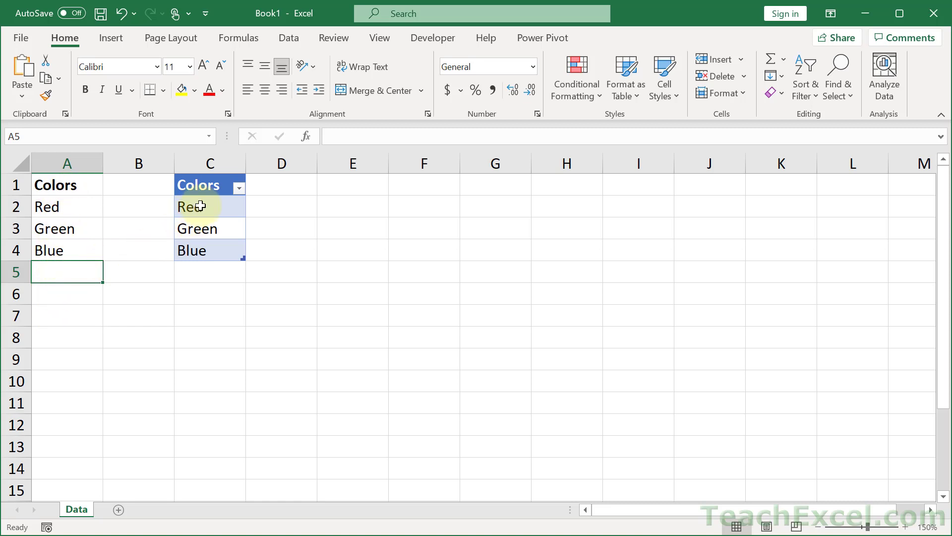
{"action": "left_click", "coordinate": [209, 206]}
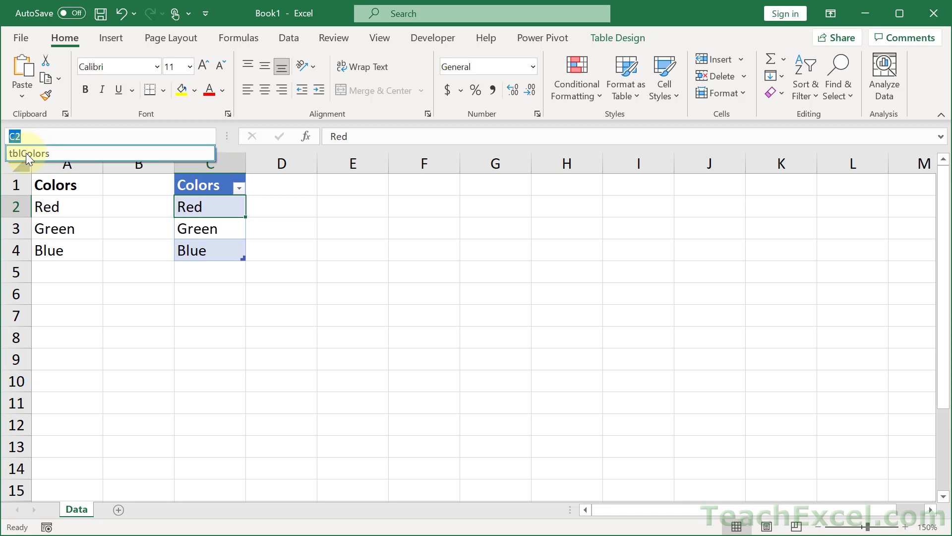
{"action": "left_click", "coordinate": [281, 358]}
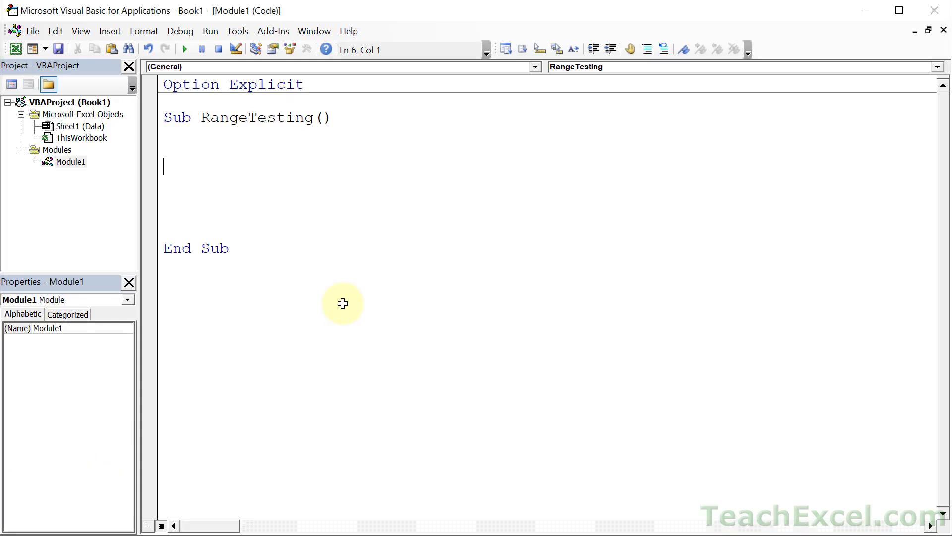
Write Worksheets("Data").Range("A2", "A4").Select, run RangeTesting, and return to the code
{"action": "type", "text": "wor"}
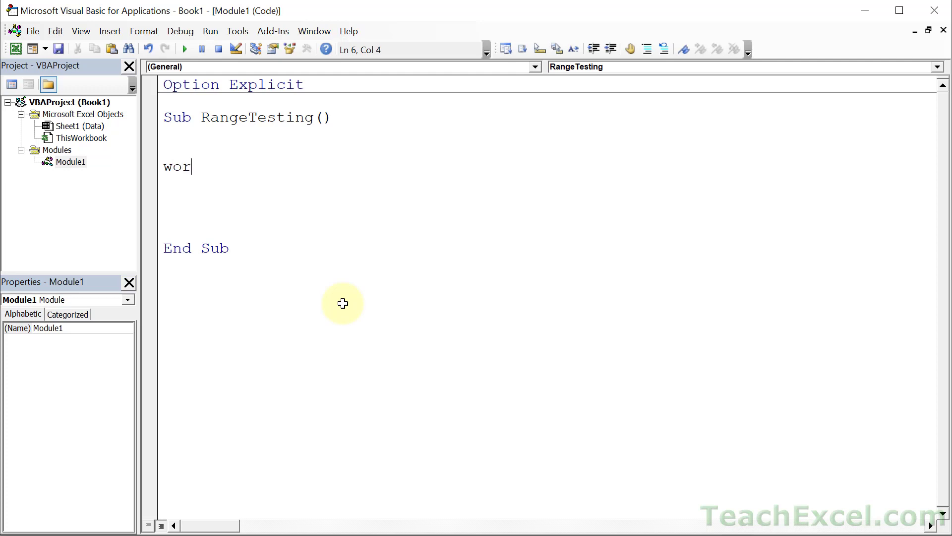
{"action": "type", "text": "ksheets(\"D"}
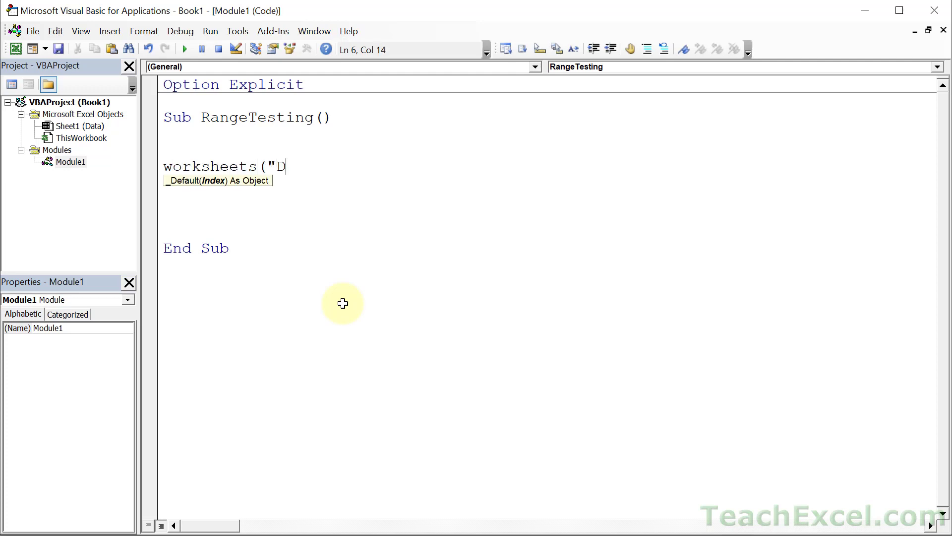
{"action": "type", "text": "ata\")"}
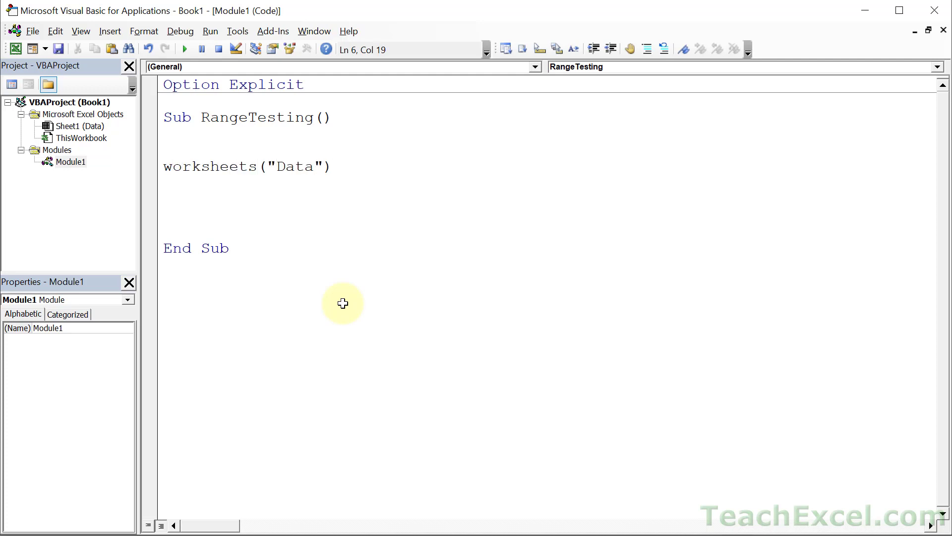
{"action": "left_click", "coordinate": [332, 167]}
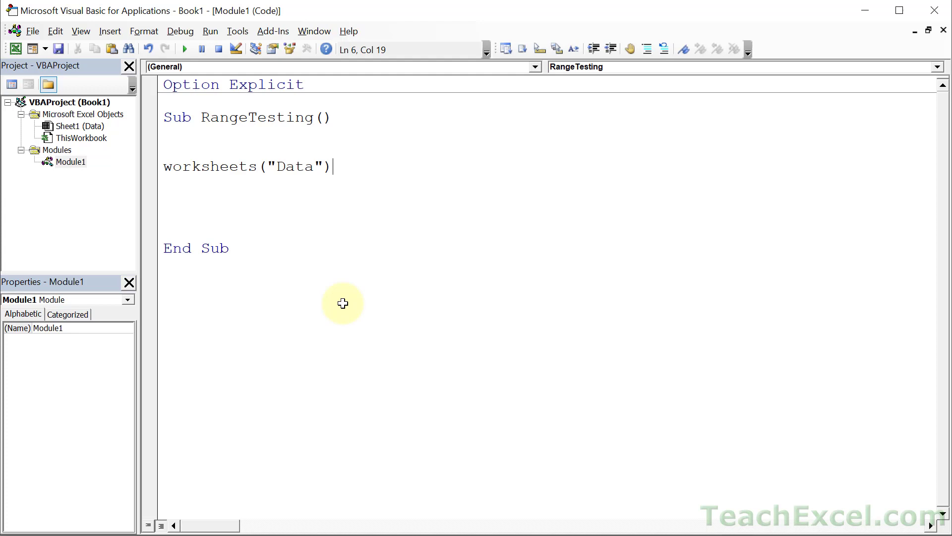
{"action": "type", "text": ".range(\"A"}
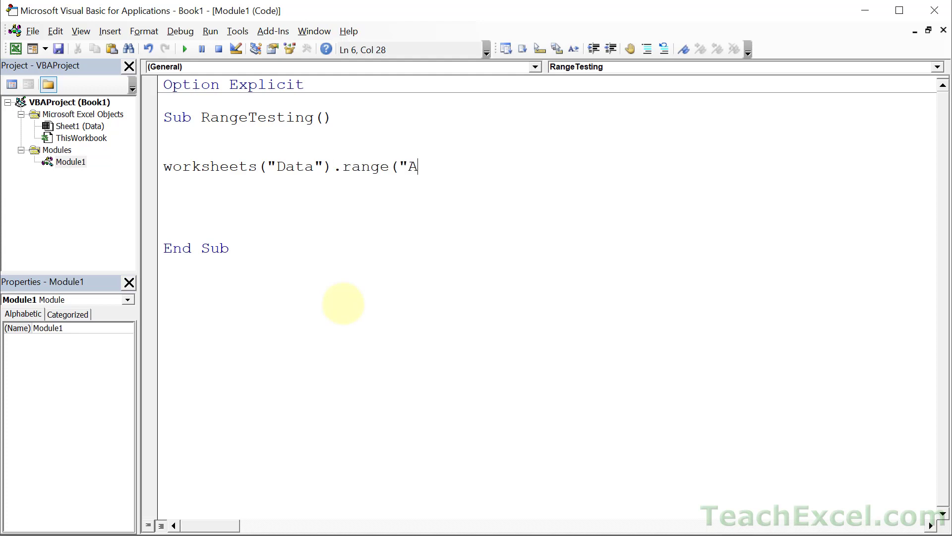
{"action": "type", "text": "2\""}
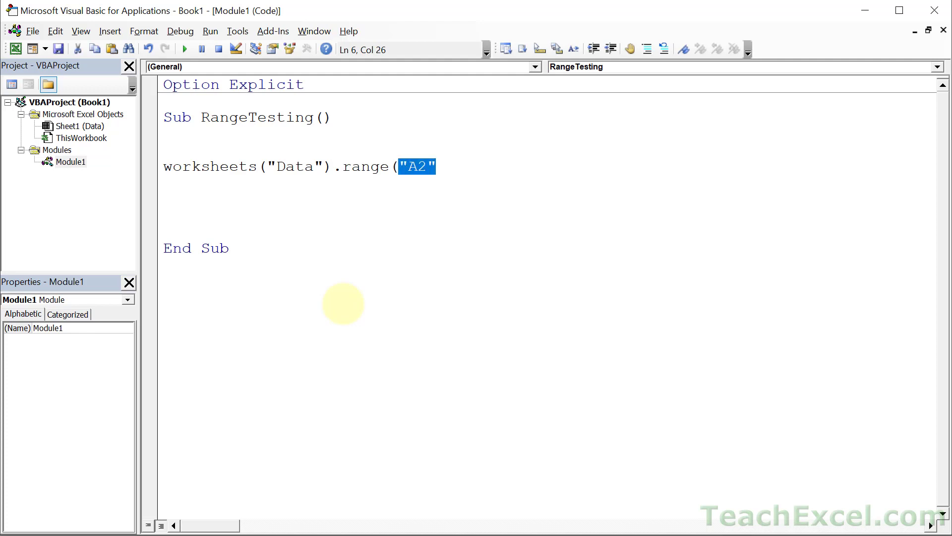
{"action": "type", "text": ",\"A"}
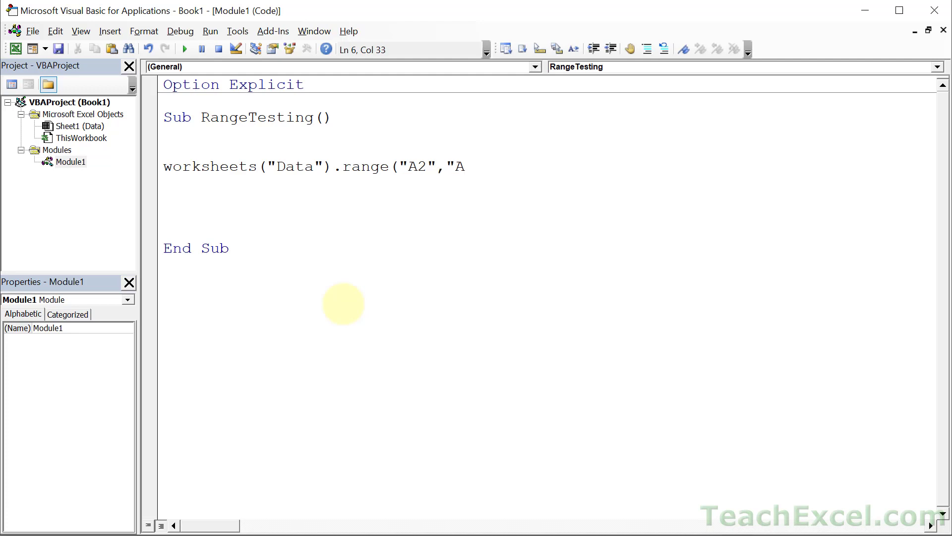
{"action": "type", "text": "4\")"}
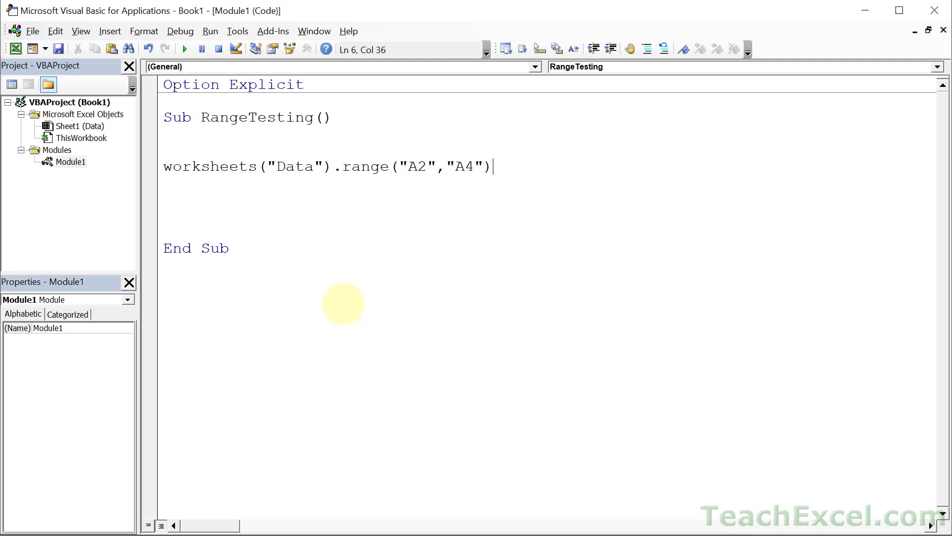
{"action": "type", "text": ".select"}
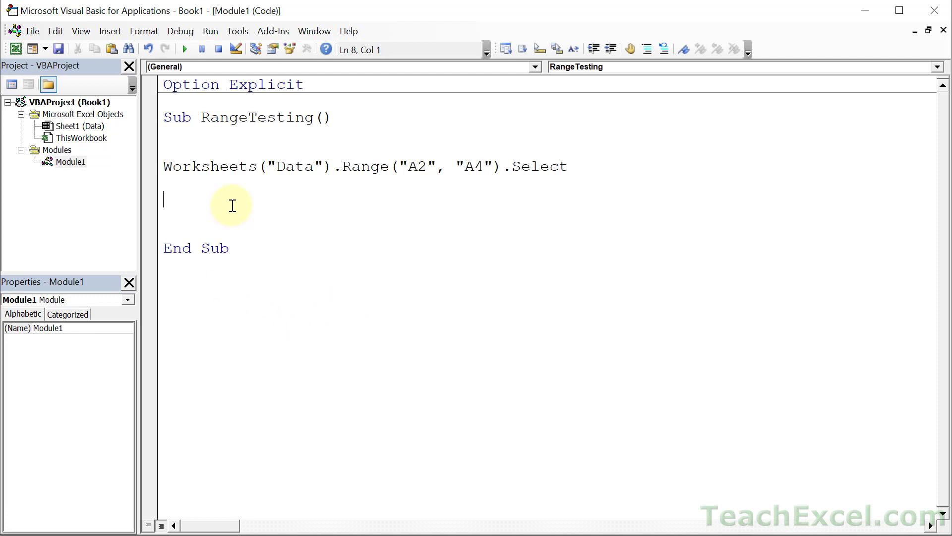
{"action": "mouse_move", "coordinate": [184, 49]}
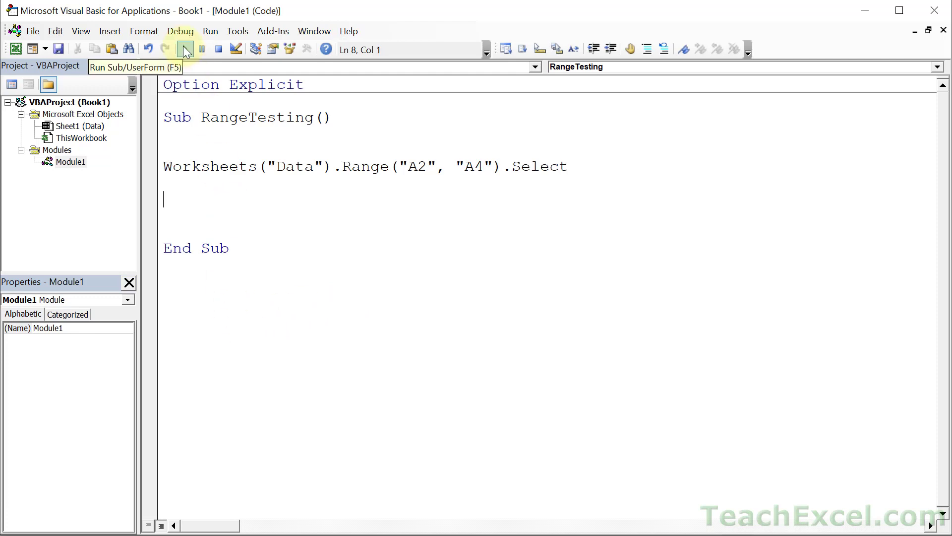
{"action": "left_click", "coordinate": [185, 49]}
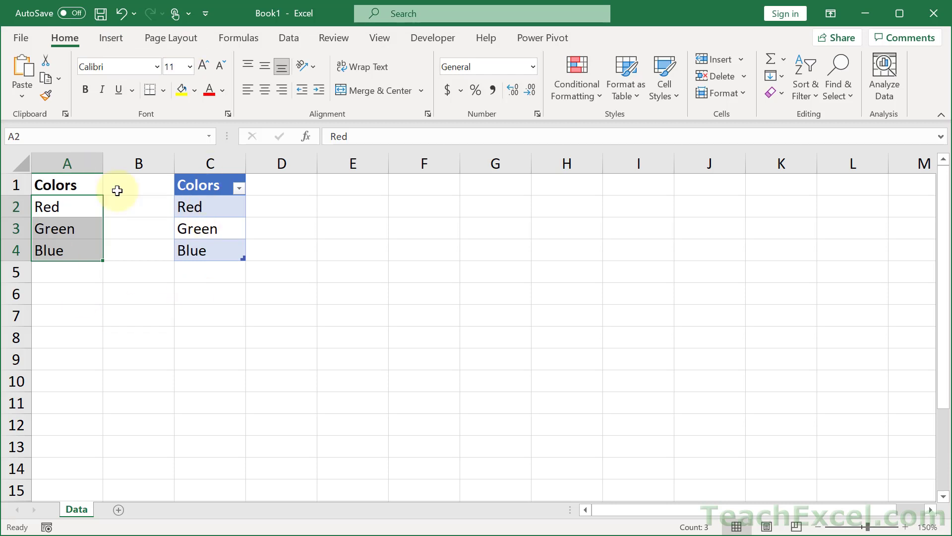
{"action": "mouse_move", "coordinate": [179, 360]}
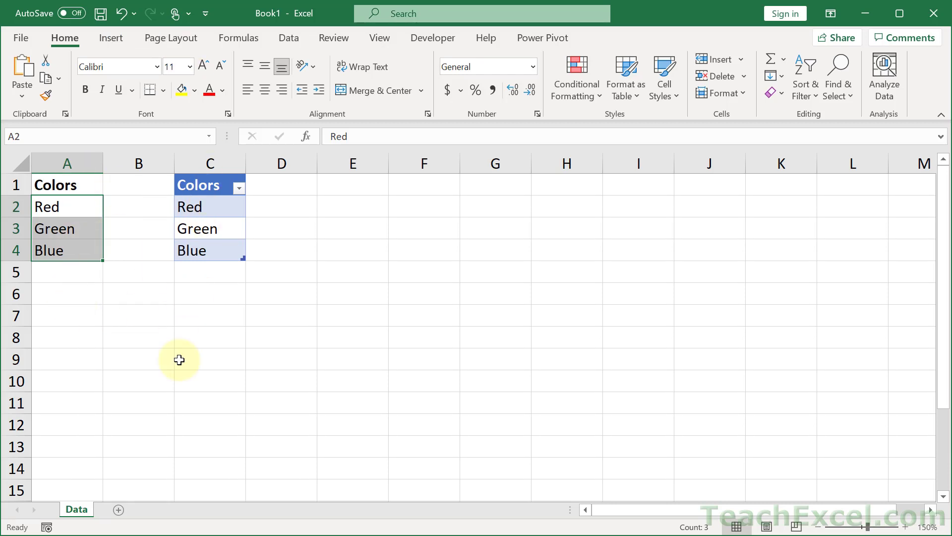
{"action": "key", "text": "alt+F11"}
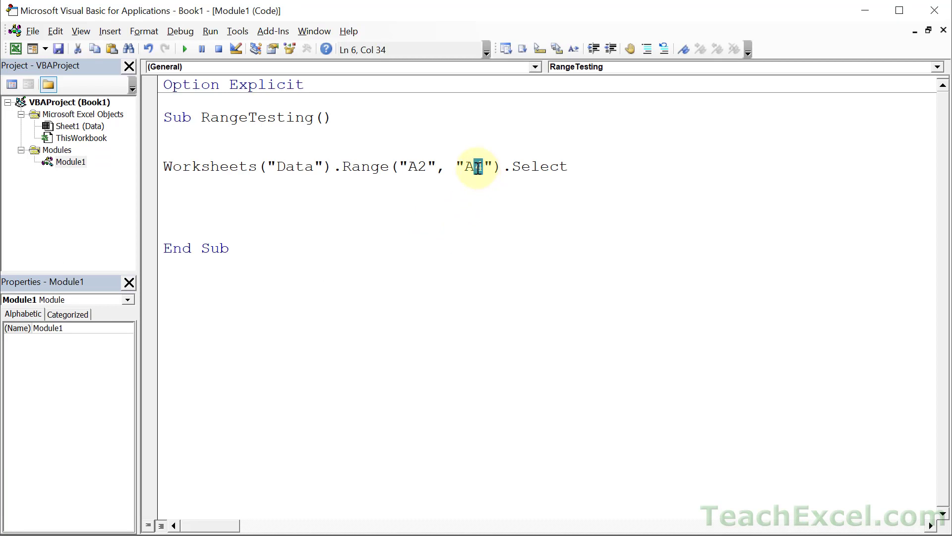
Replace the hard-coded A4 with "A" & Worksheets("Data").Range("A" & Rows.Count).End(xlUp).Row
{"action": "key", "text": "Backspace"}
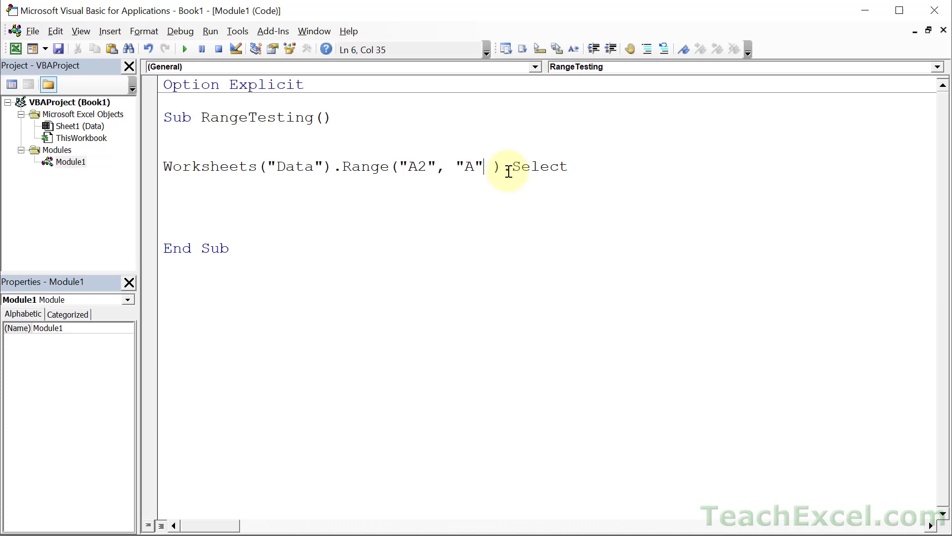
{"action": "type", "text": "&"}
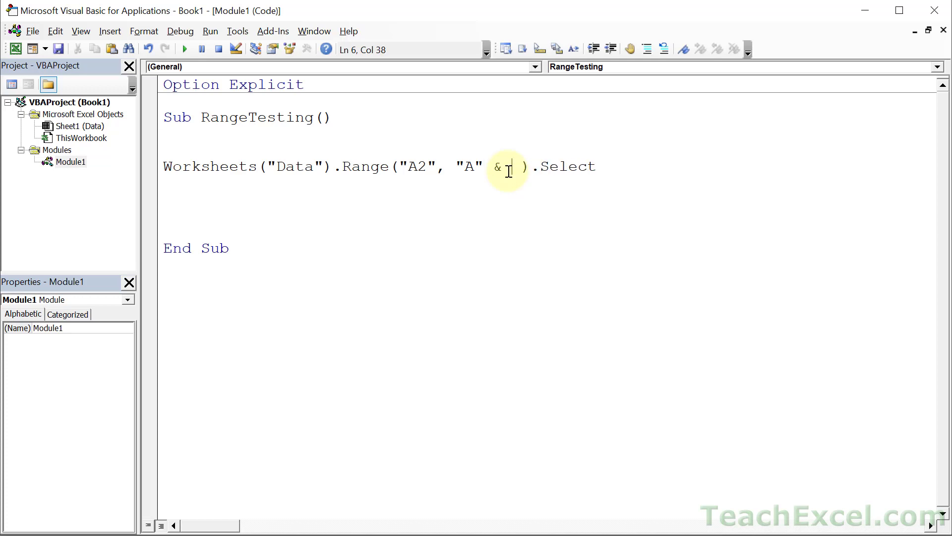
{"action": "type", "text": "worksheet"}
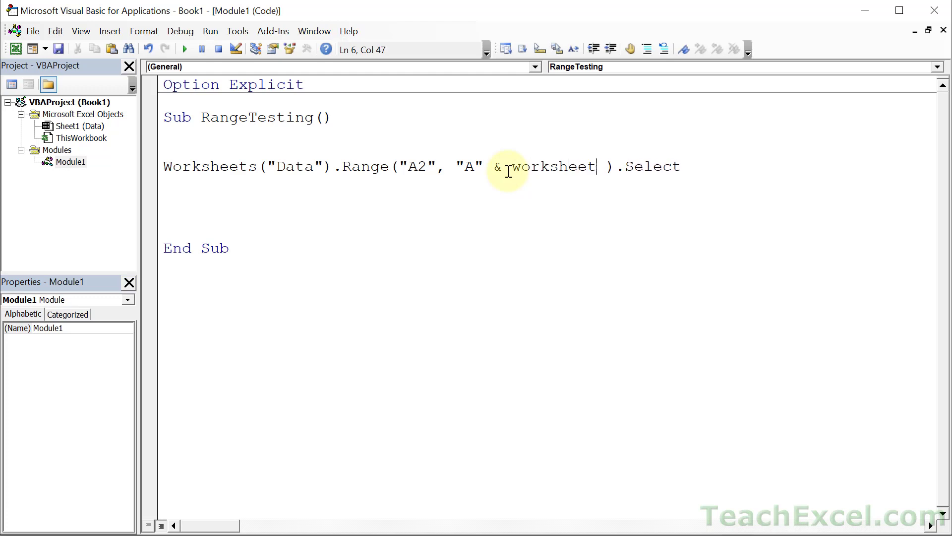
{"action": "type", "text": "s(\"Data\""}
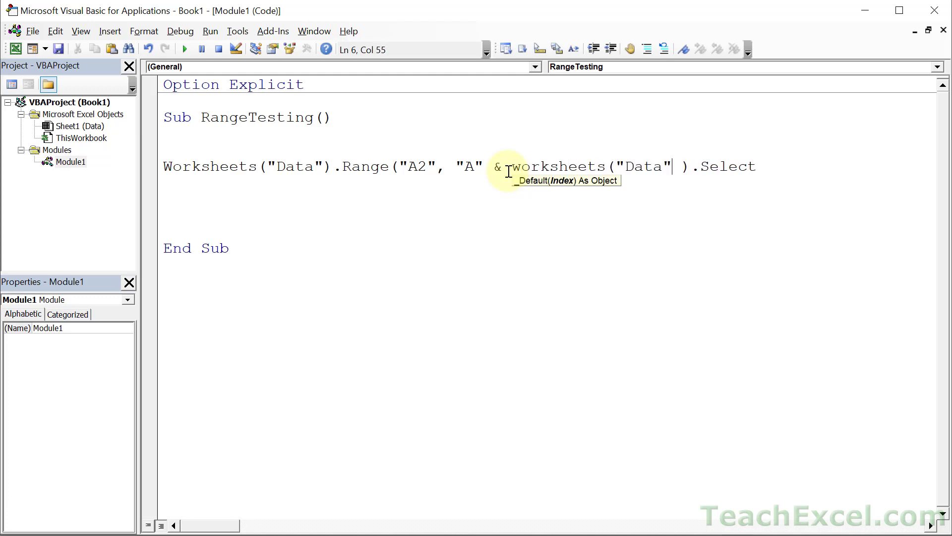
{"action": "type", "text": ".range"}
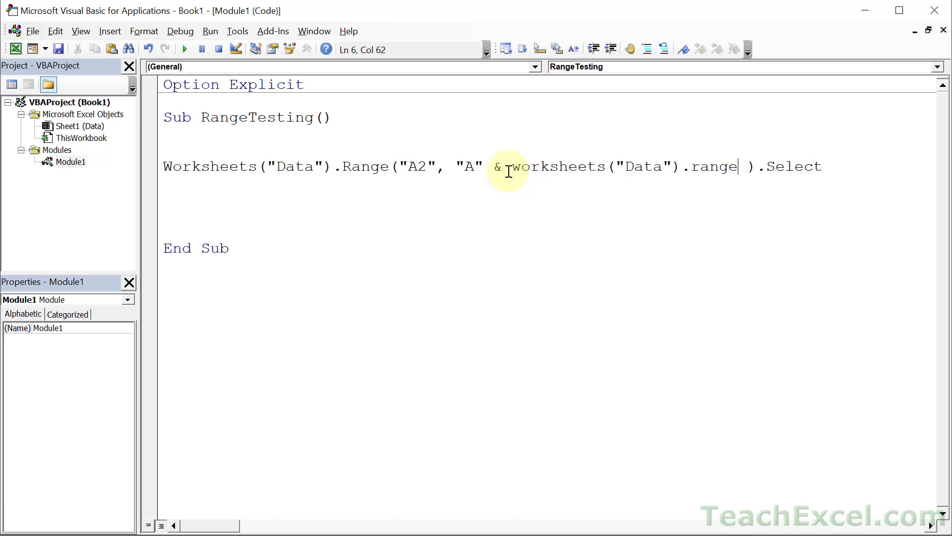
{"action": "type", "text": "(\"A\" &"}
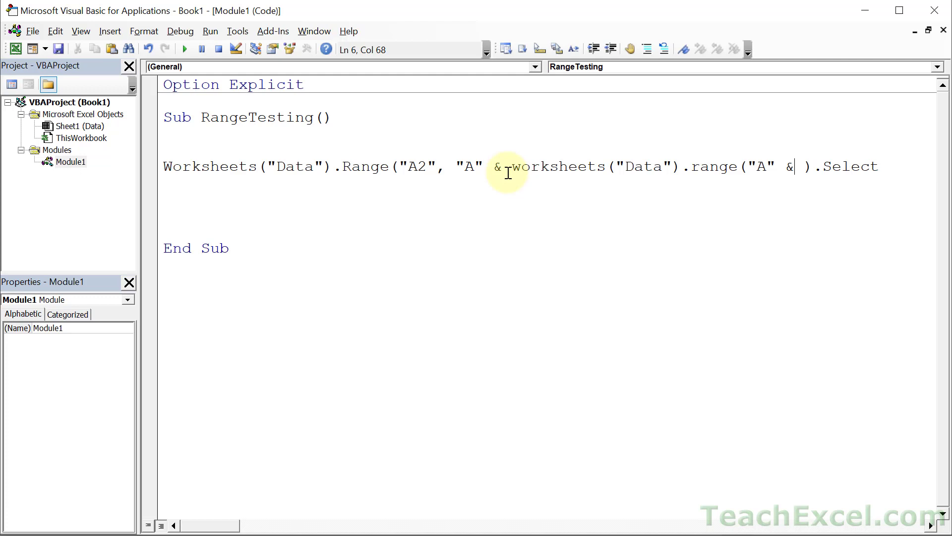
{"action": "type", "text": "rows"}
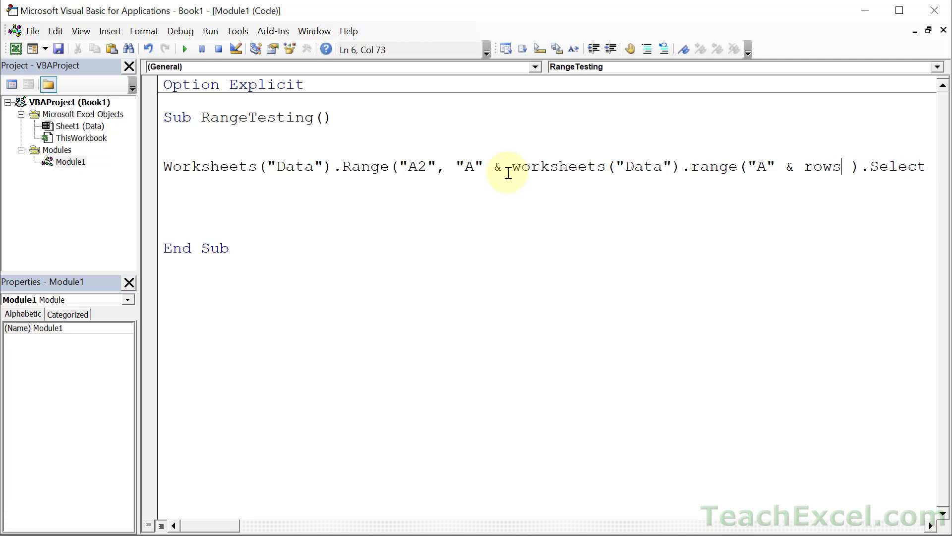
{"action": "type", "text": ".count).end("}
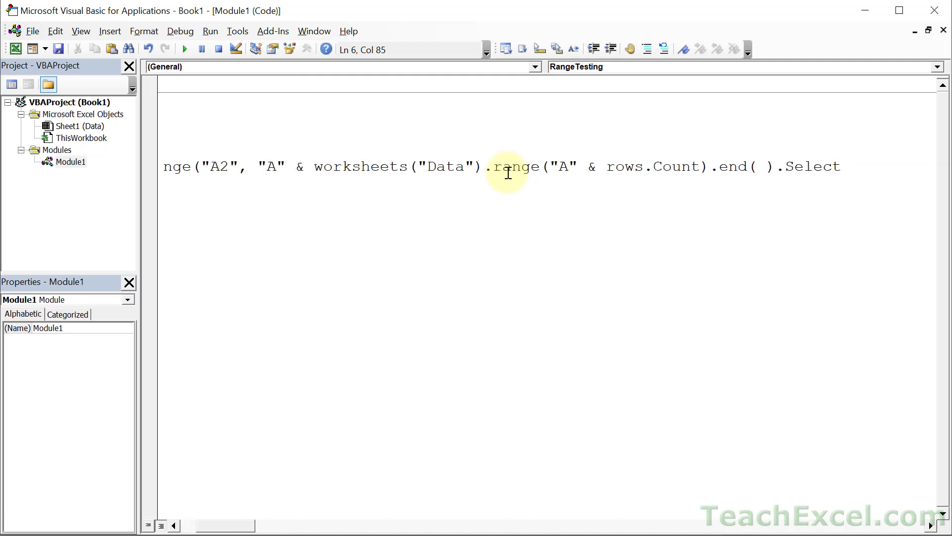
{"action": "type", "text": "xlup"}
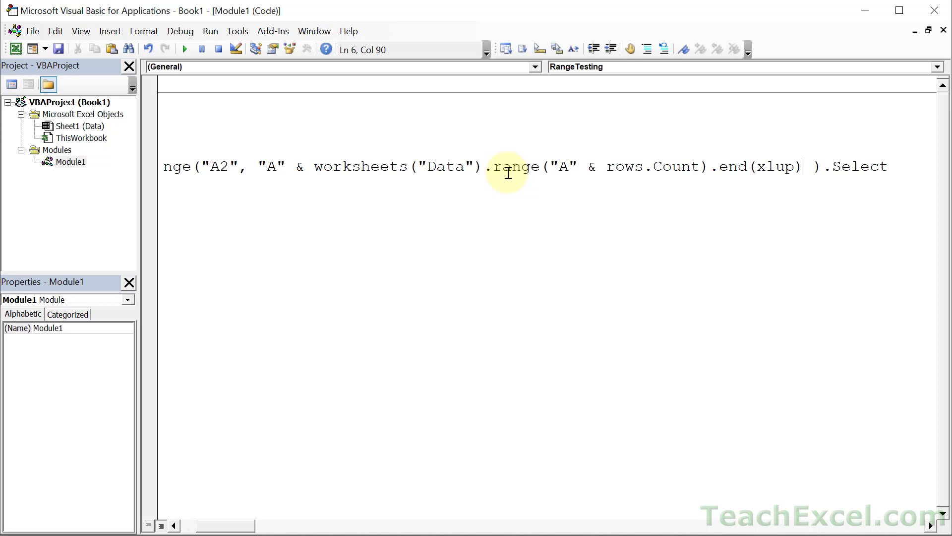
{"action": "type", "text": ".row"}
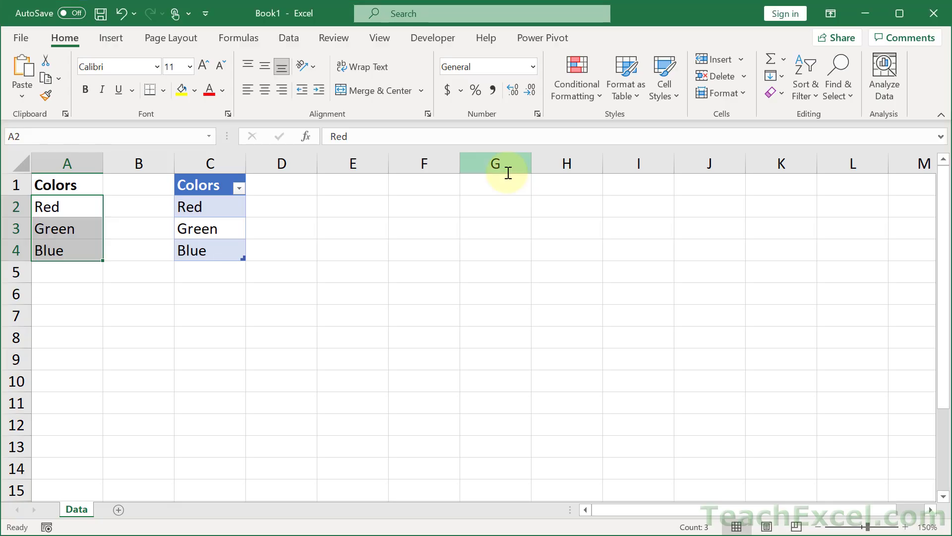
Deselect column A by clicking an empty cell, then run RangeTesting from Excel
{"action": "left_click", "coordinate": [209, 293]}
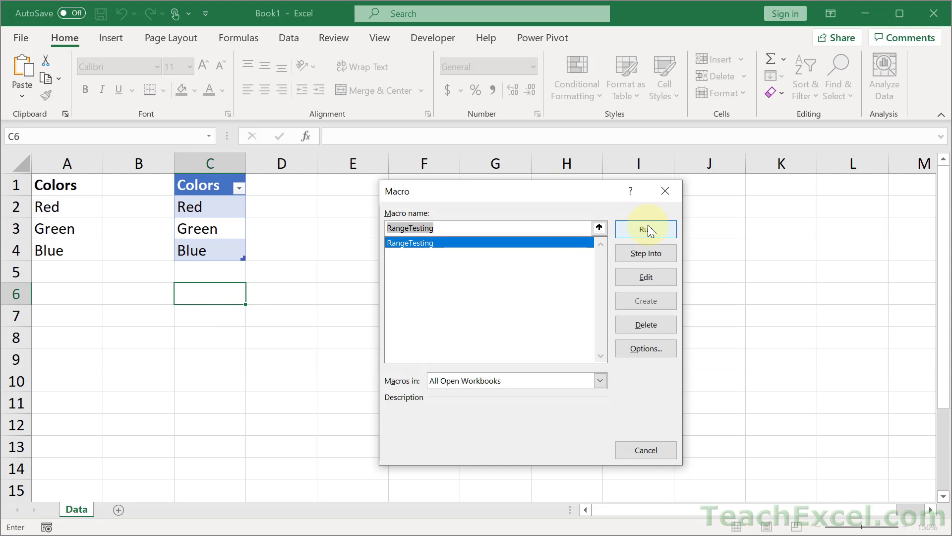
{"action": "left_click", "coordinate": [645, 229]}
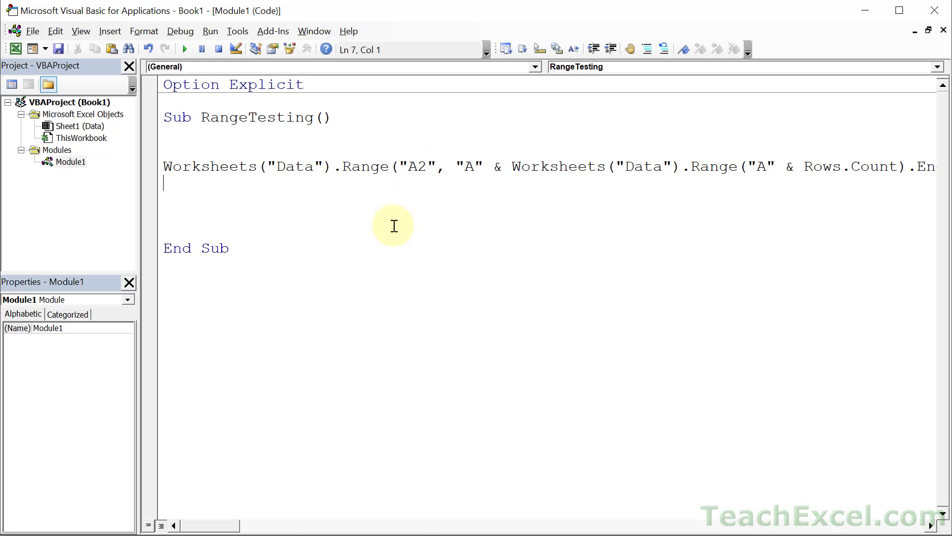
{"action": "mouse_move", "coordinate": [408, 184]}
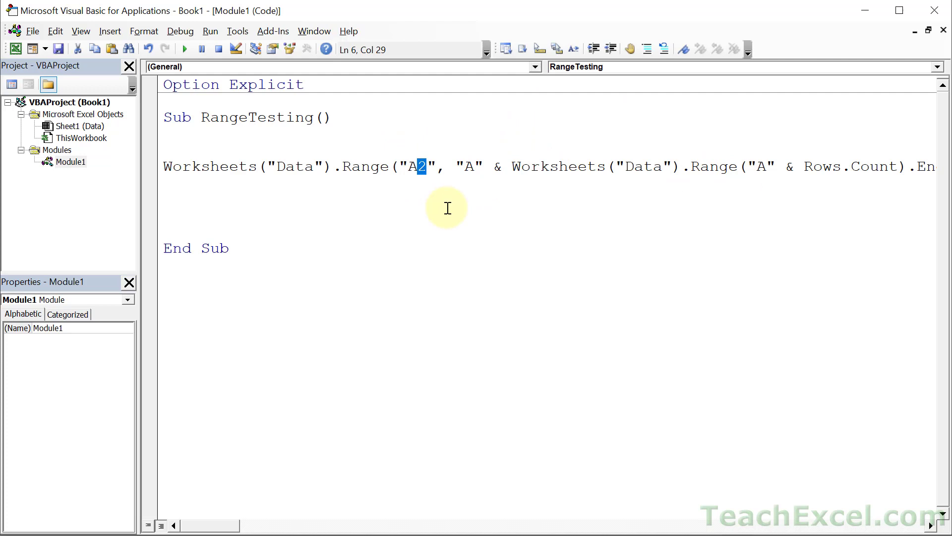
{"action": "left_click", "coordinate": [394, 167]}
{"action": "type", "text": "'"}
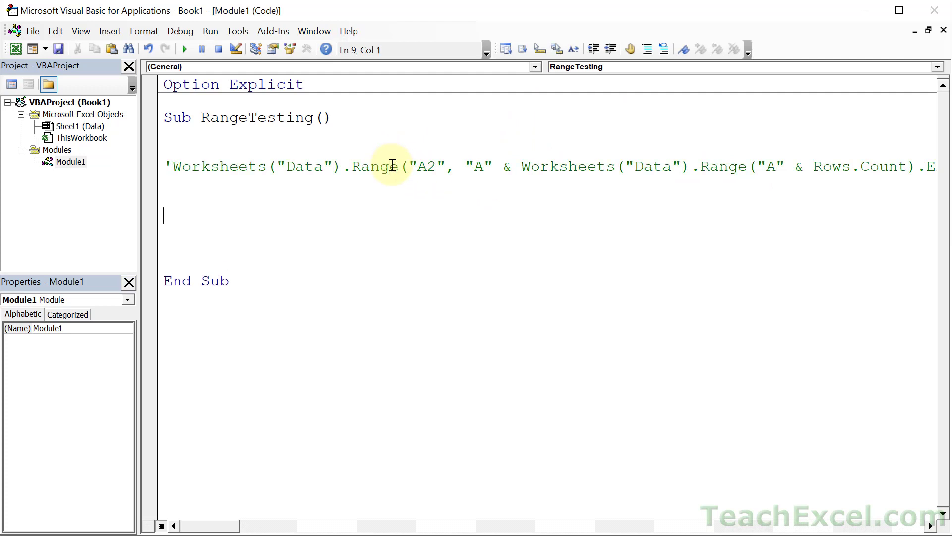
Add the line Worksheets("Data").ListObjects("tblColors").DataBodyRange to RangeTesting
{"action": "type", "text": "worksheets"}
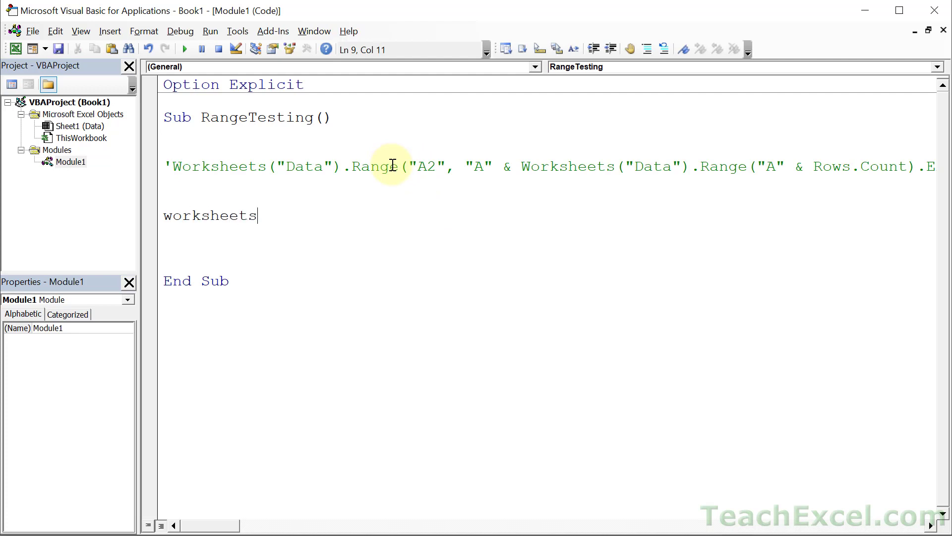
{"action": "type", "text": "(\"Data\""}
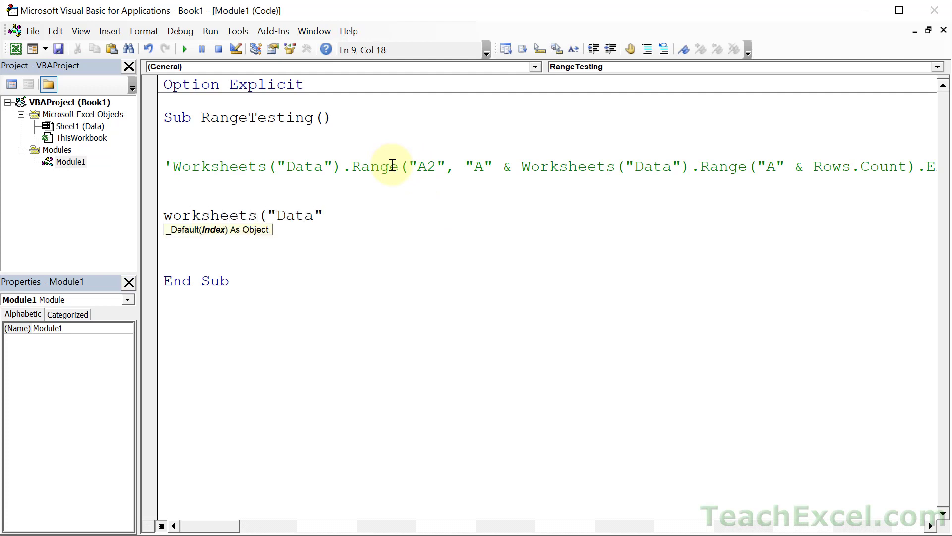
{"action": "type", "text": ")"}
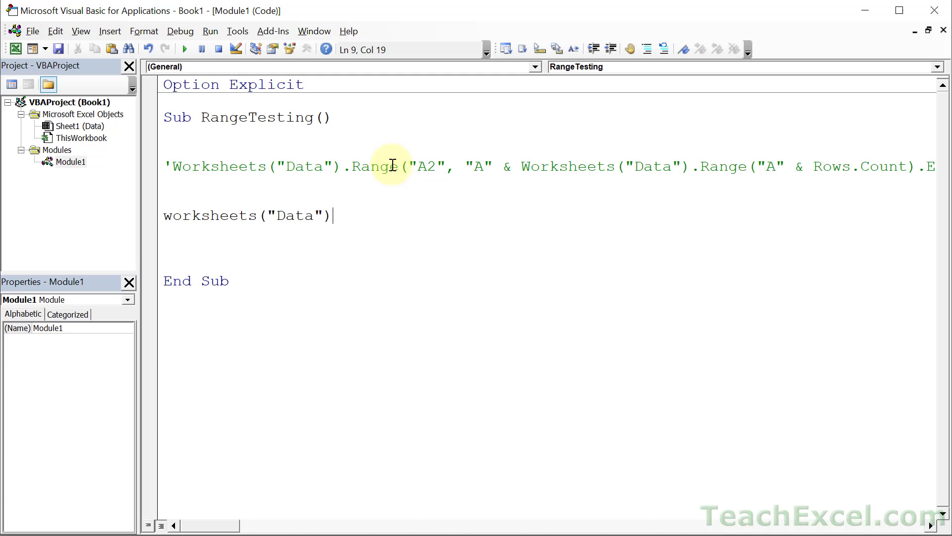
{"action": "type", "text": ".listobject"}
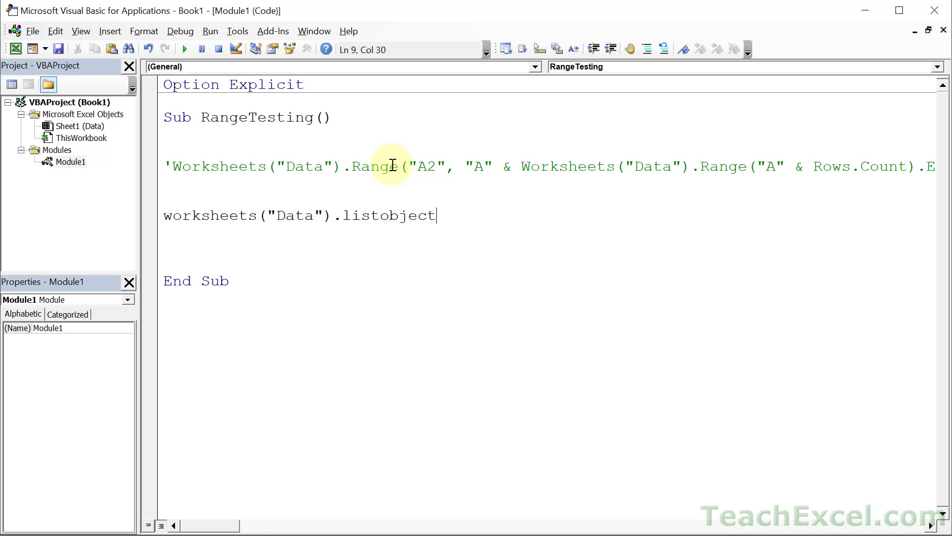
{"action": "type", "text": "s("}
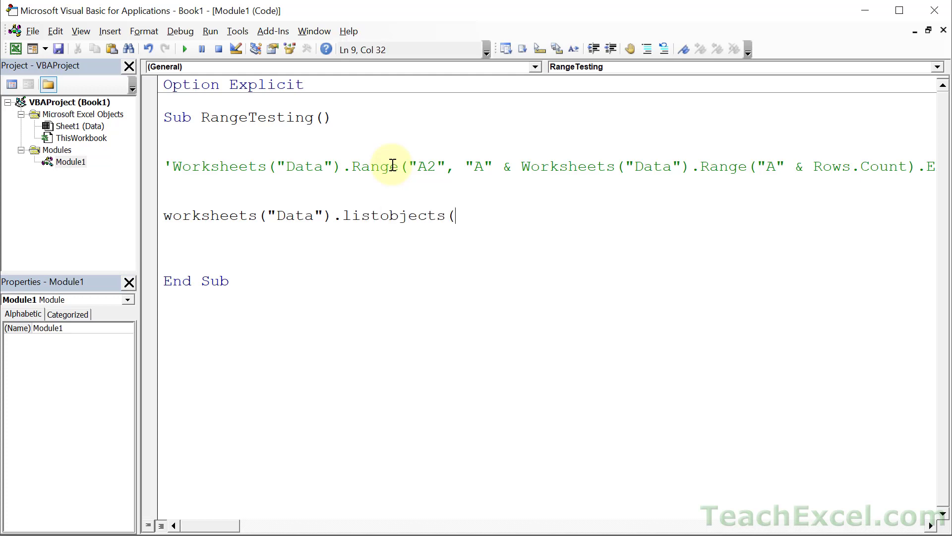
{"action": "type", "text": "\""}
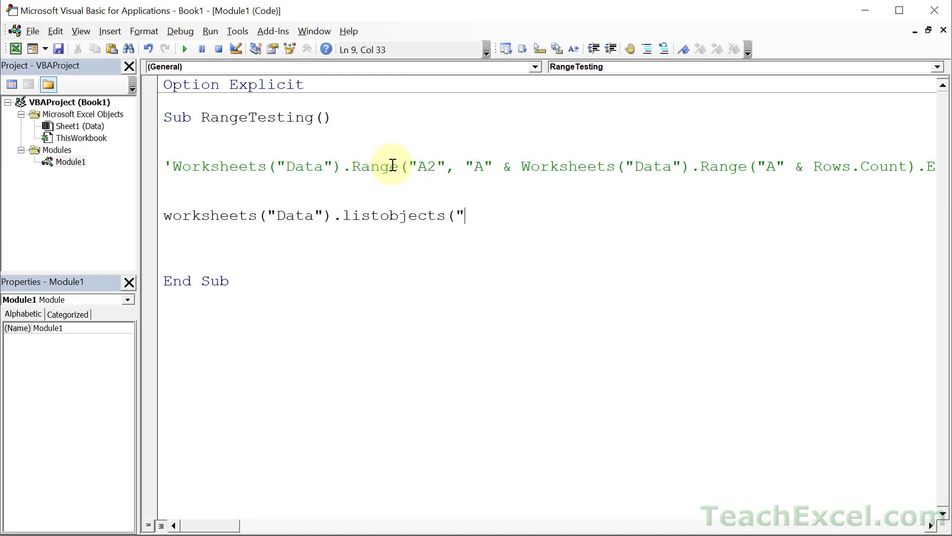
{"action": "type", "text": "tblColors\""}
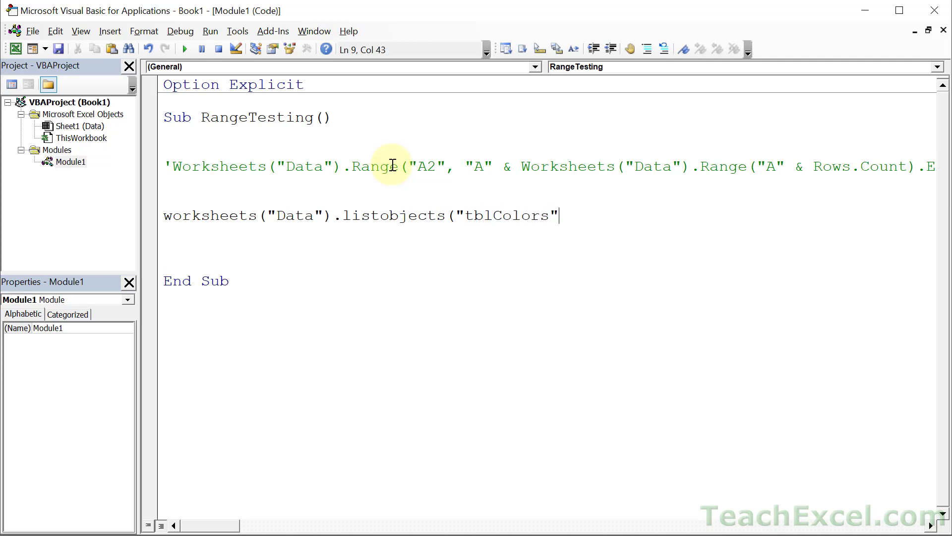
{"action": "type", "text": ".databo"}
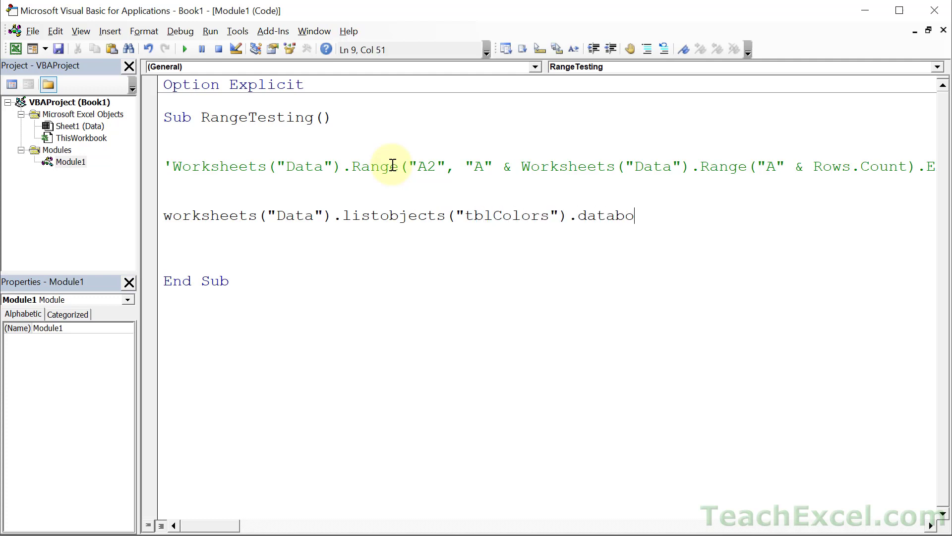
{"action": "type", "text": "dyrange"}
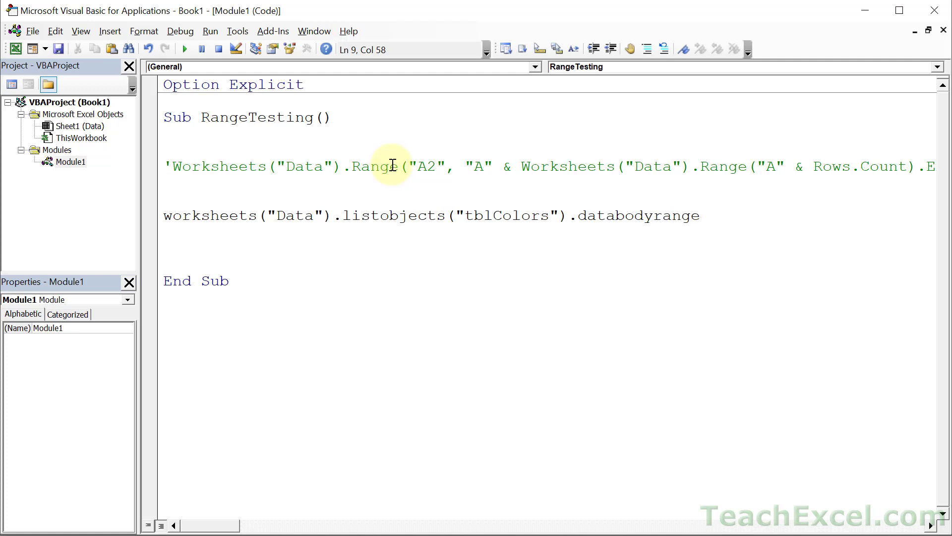
{"action": "key", "text": "Enter"}
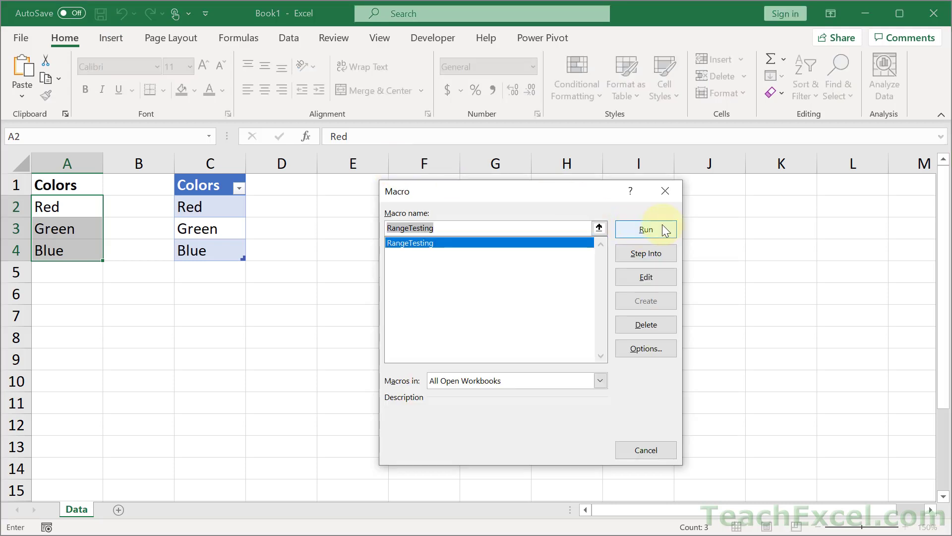
Run RangeTesting on tblColors, add Orange below the table, and rerun to select all four colours
{"action": "left_click", "coordinate": [646, 230]}
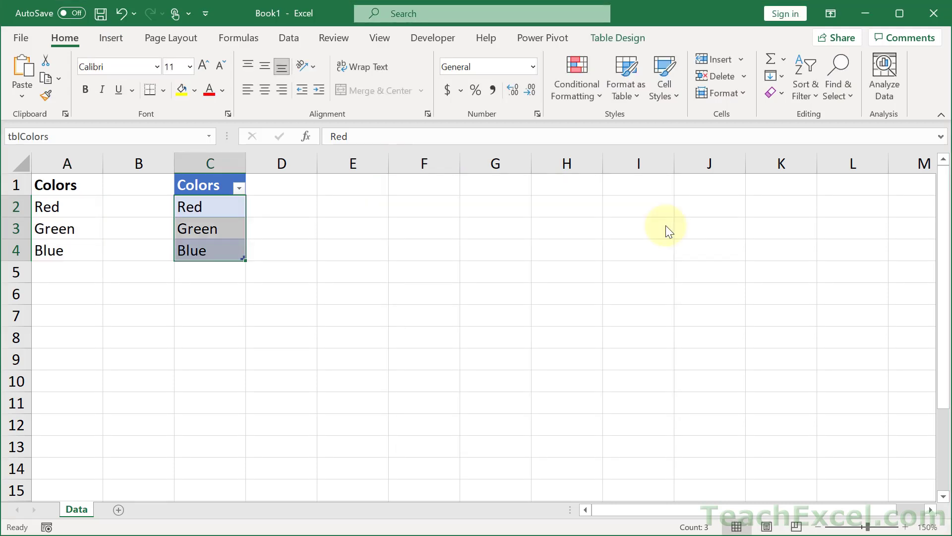
{"action": "left_click", "coordinate": [210, 272]}
{"action": "type", "text": "Orange"}
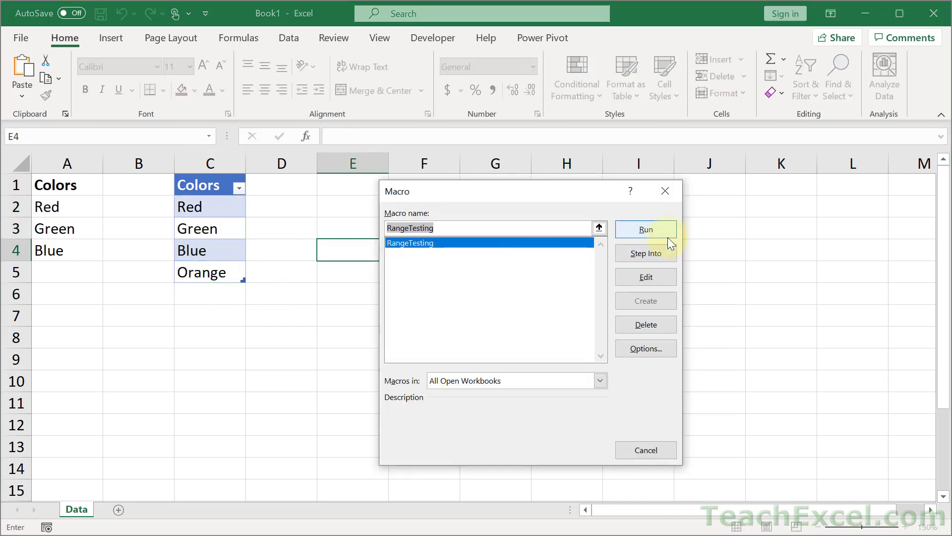
{"action": "left_click", "coordinate": [645, 229]}
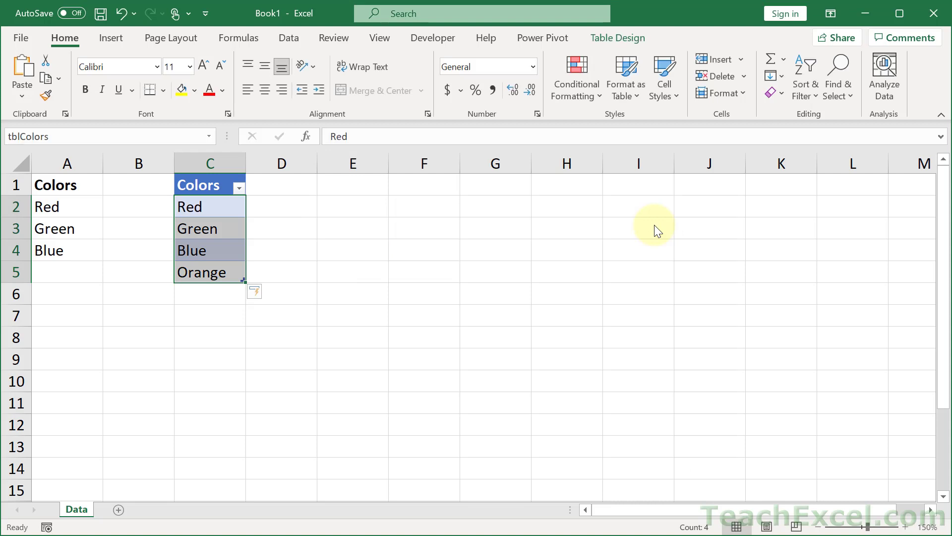
{"action": "mouse_move", "coordinate": [513, 279]}
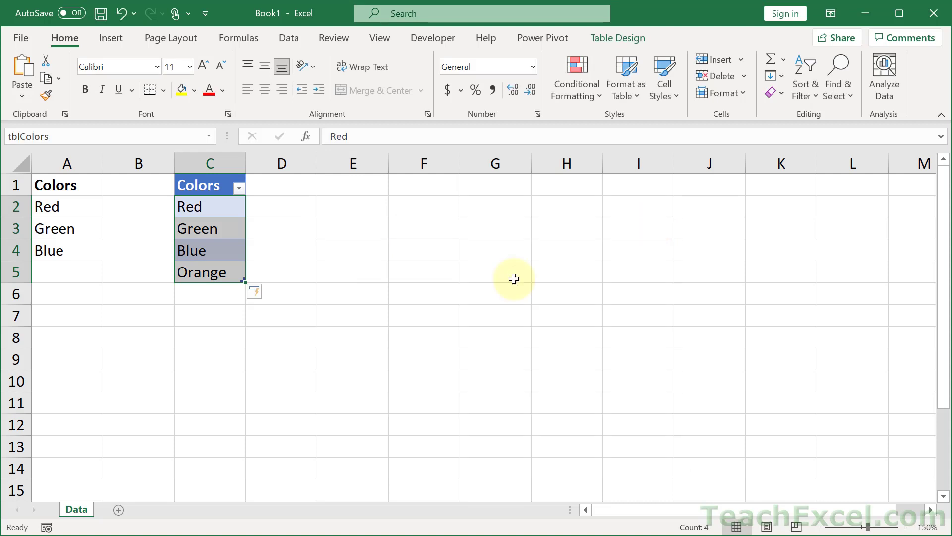